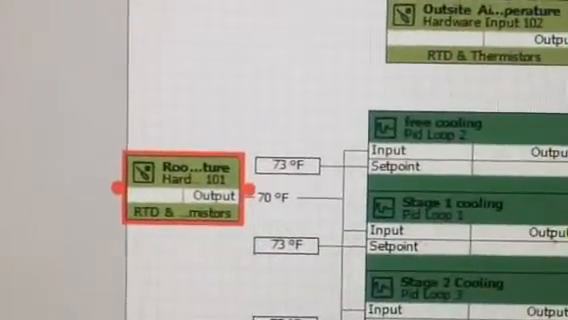
Step: Scroll down to watch the Heating and Blower outputs turn ON at 70 °F
scroll(down, 3)
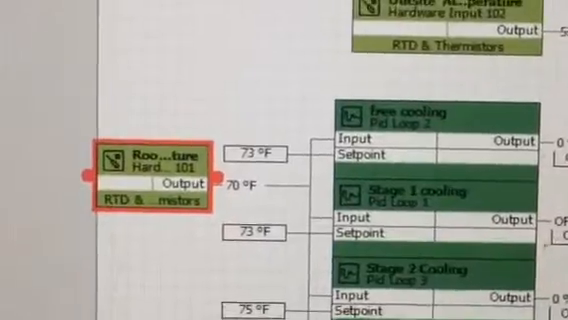
scroll(down, 3)
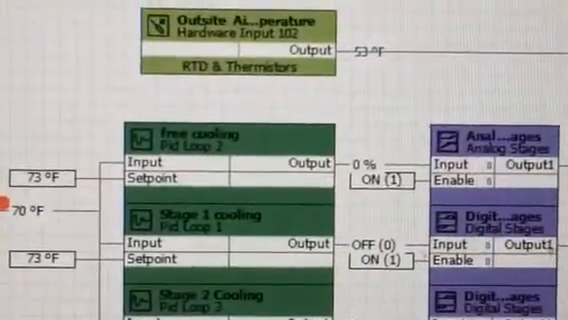
scroll(down, 3)
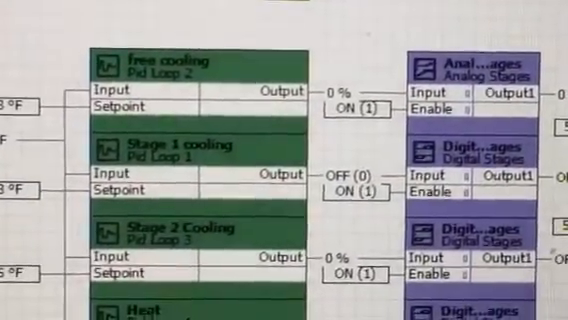
scroll(down, 3)
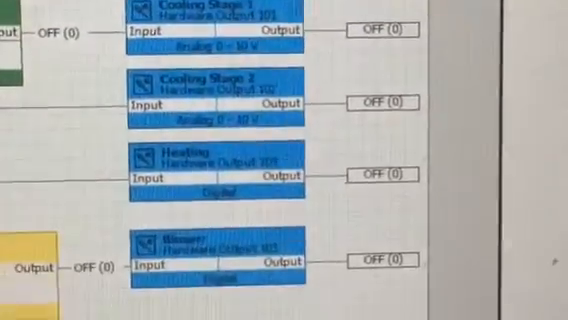
scroll(down, 3)
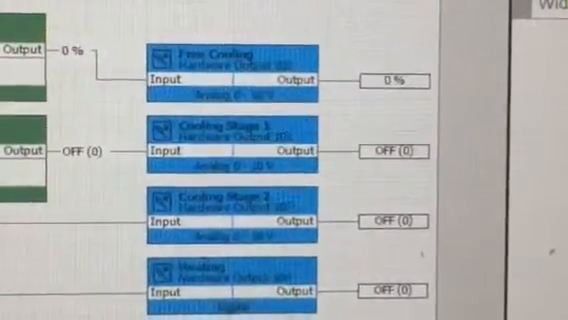
scroll(down, 3)
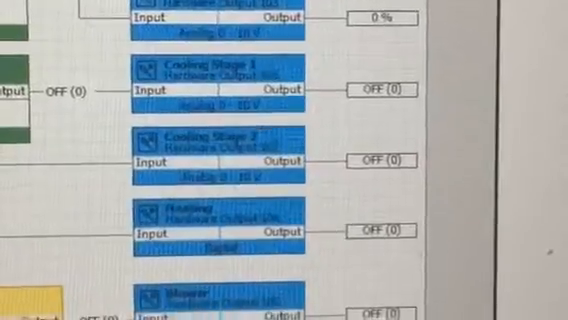
scroll(down, 3)
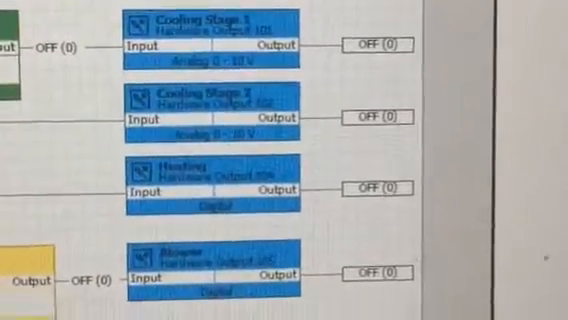
scroll(down, 3)
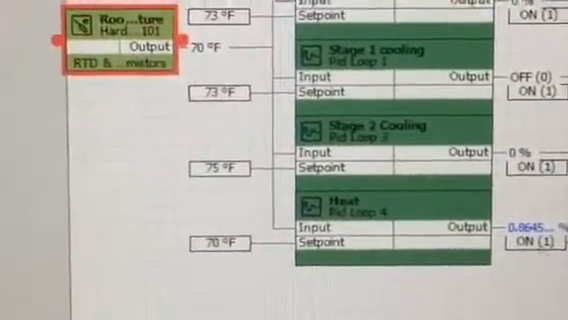
scroll(down, 3)
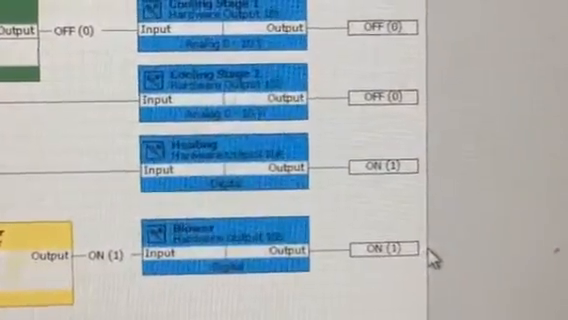
scroll(down, 3)
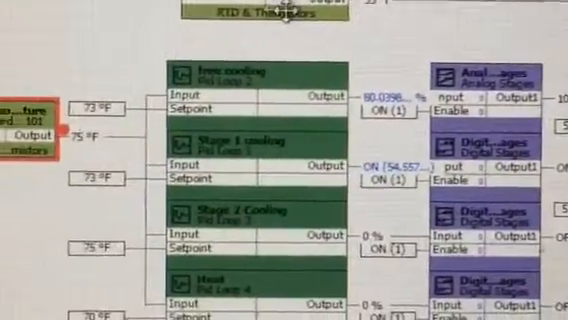
Step: Scroll down to see free cooling and Stage 1 cooling outputs on at 75 °F
scroll(down, 3)
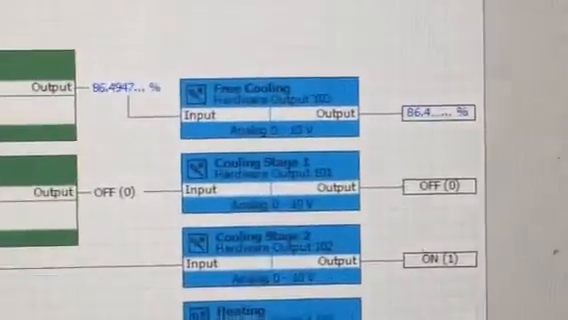
Step: Confirm the pending change and check Cooling Stages 1 and 2 ON, Free Cooling 0 %
scroll(down, 3)
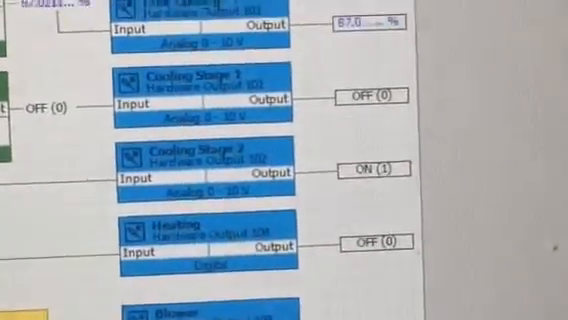
scroll(down, 3)
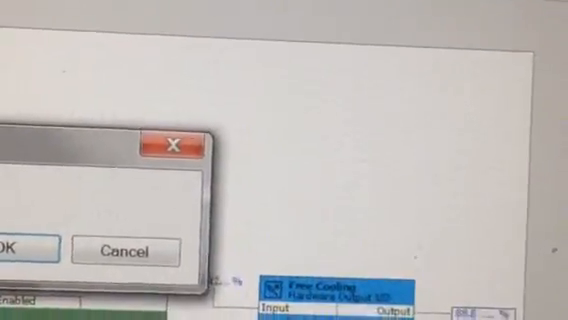
click(20, 247)
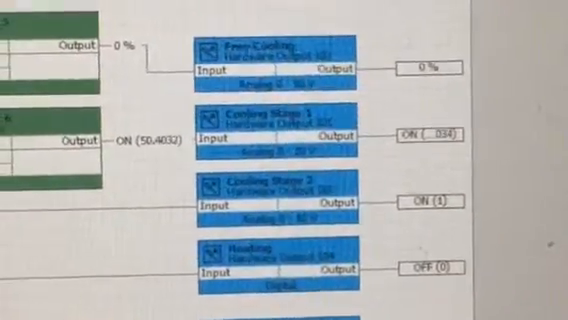
scroll(down, 3)
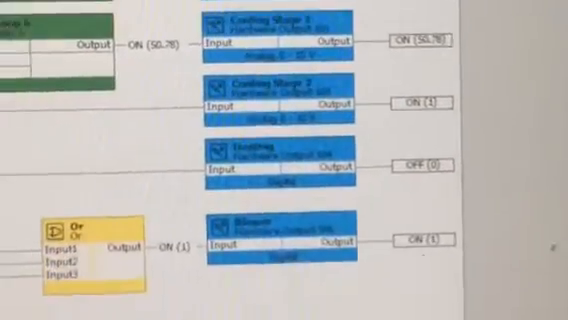